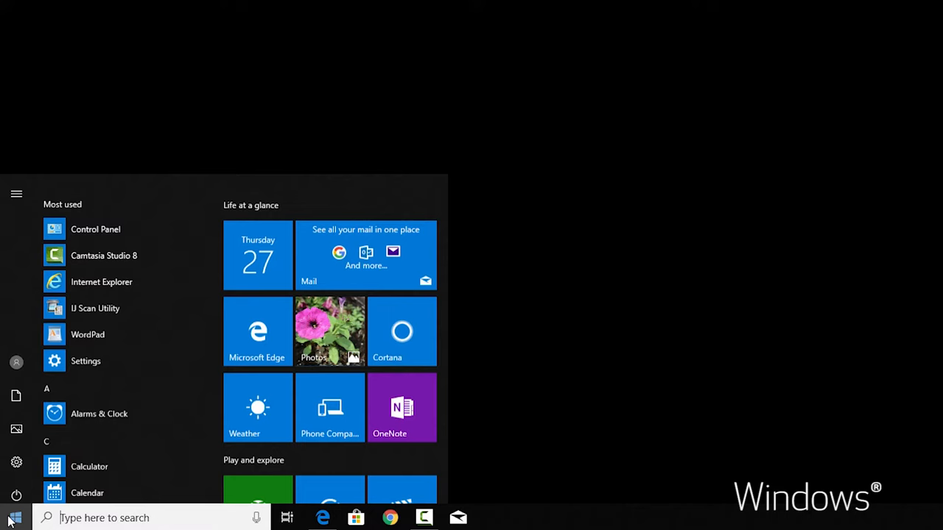
Launch IJ Scan Utility from the Start menu's most used apps
scroll("down", 3)
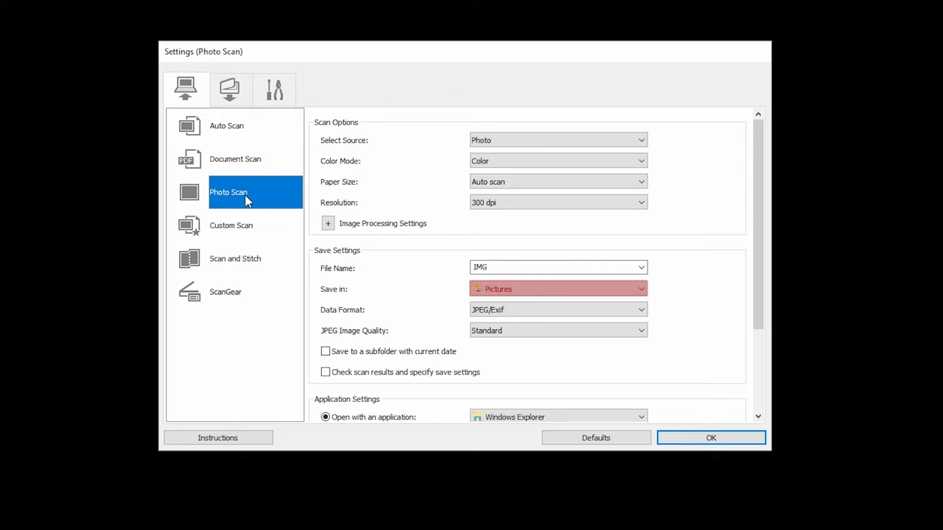
Run the Photo scan so IMG_20180927_0001 is saved as a JPEG in Pictures
left_click(711, 437)
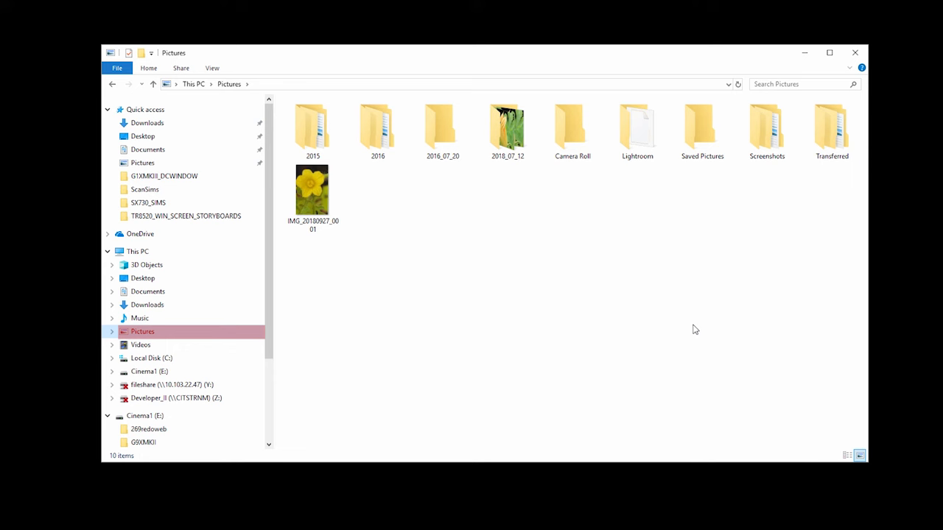